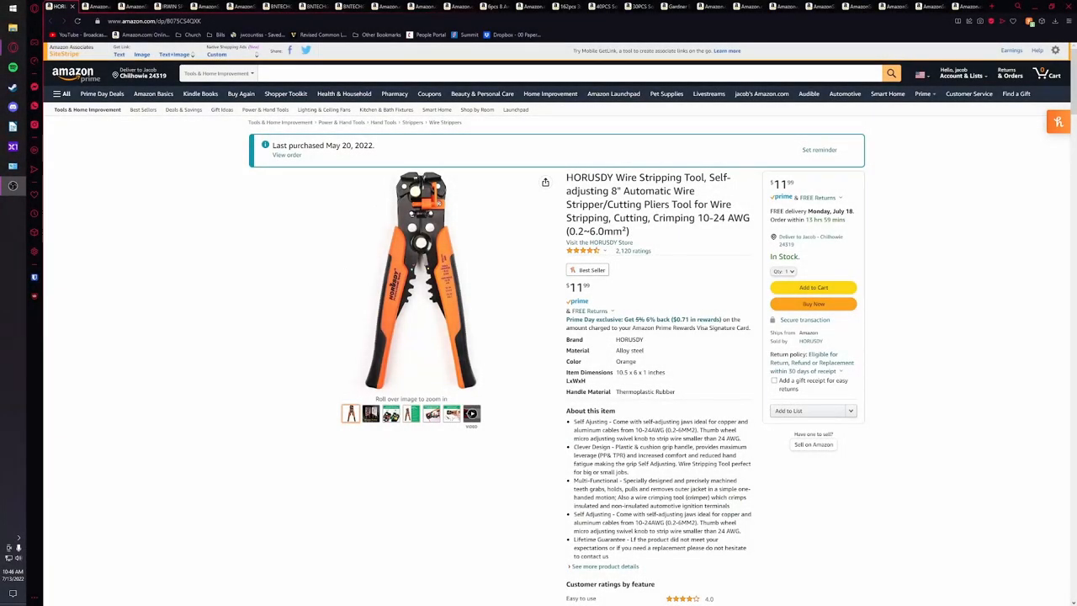
{"action": "mouse_move", "coordinate": [856, 251]}
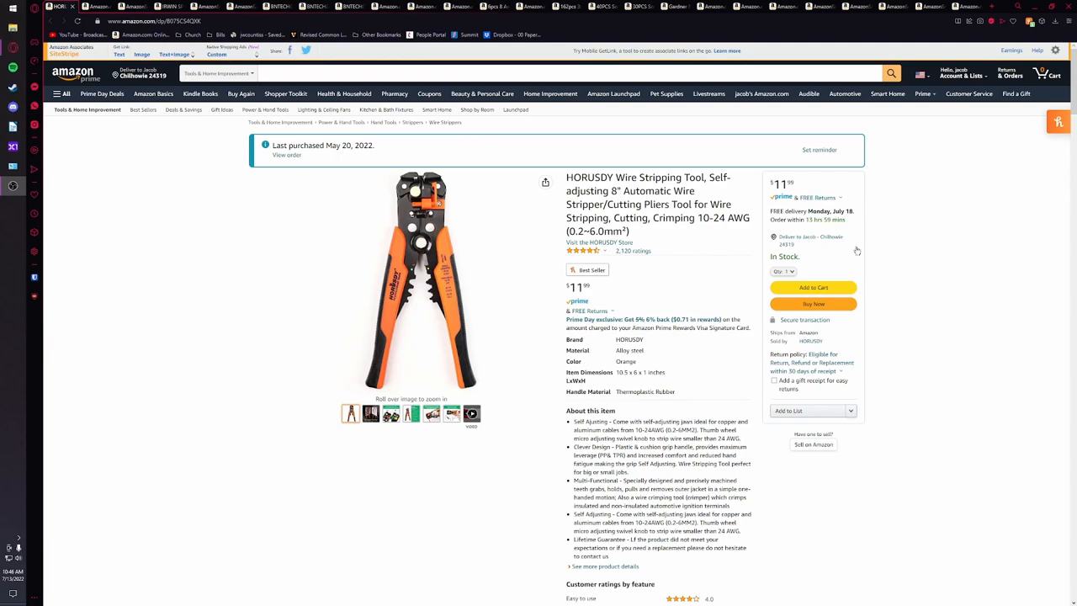
{"action": "mouse_move", "coordinate": [877, 256]}
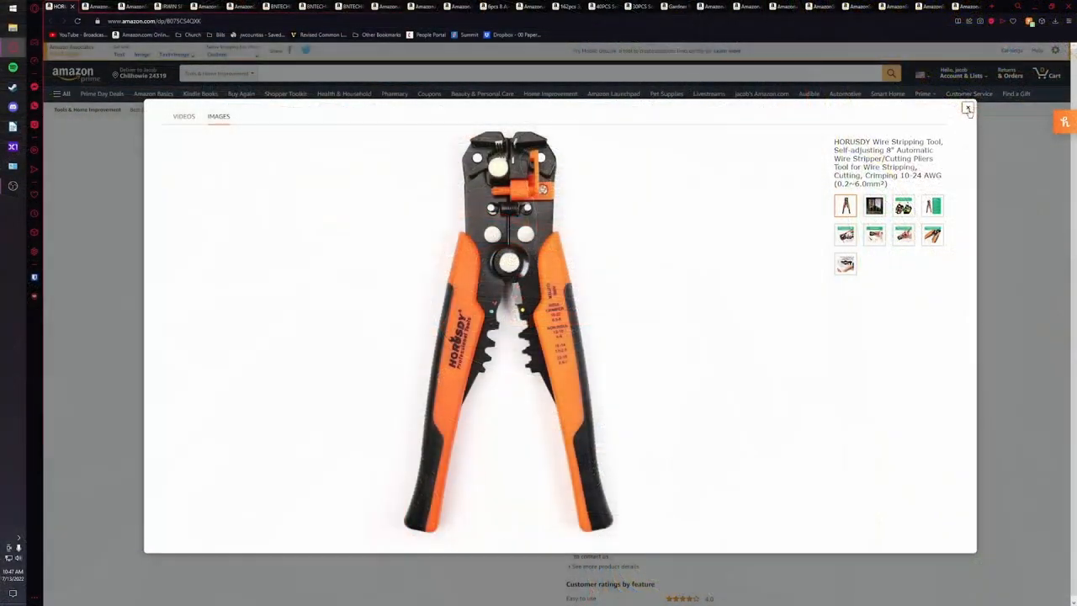
- Close the enlarged photo and switch to the BNTECHGO 8 gauge silicone wire tab
{"action": "left_click", "coordinate": [967, 109]}
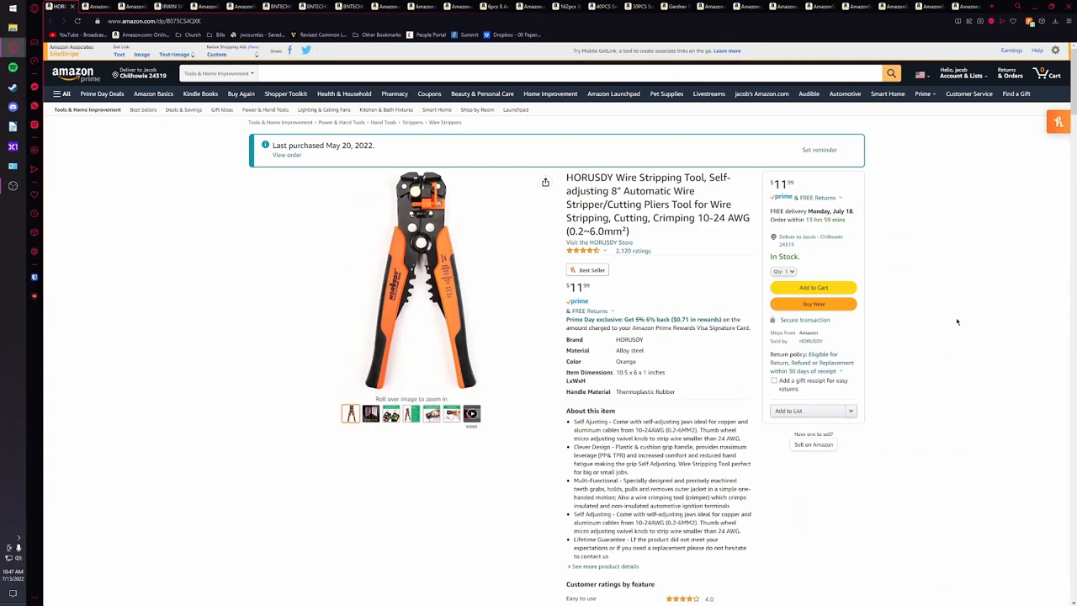
{"action": "mouse_move", "coordinate": [411, 278]}
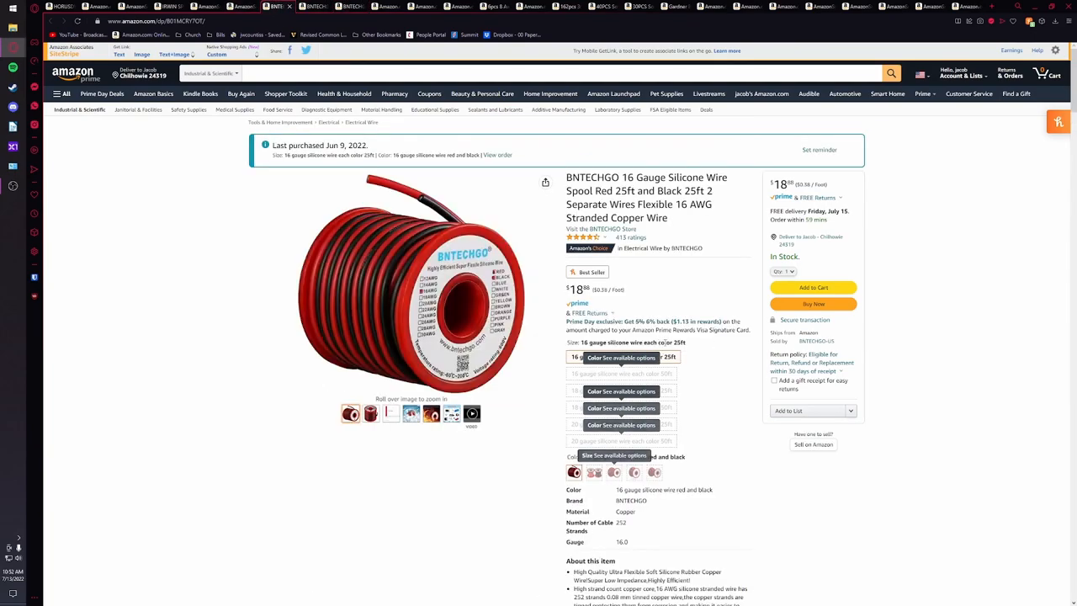
{"action": "mouse_move", "coordinate": [718, 258]}
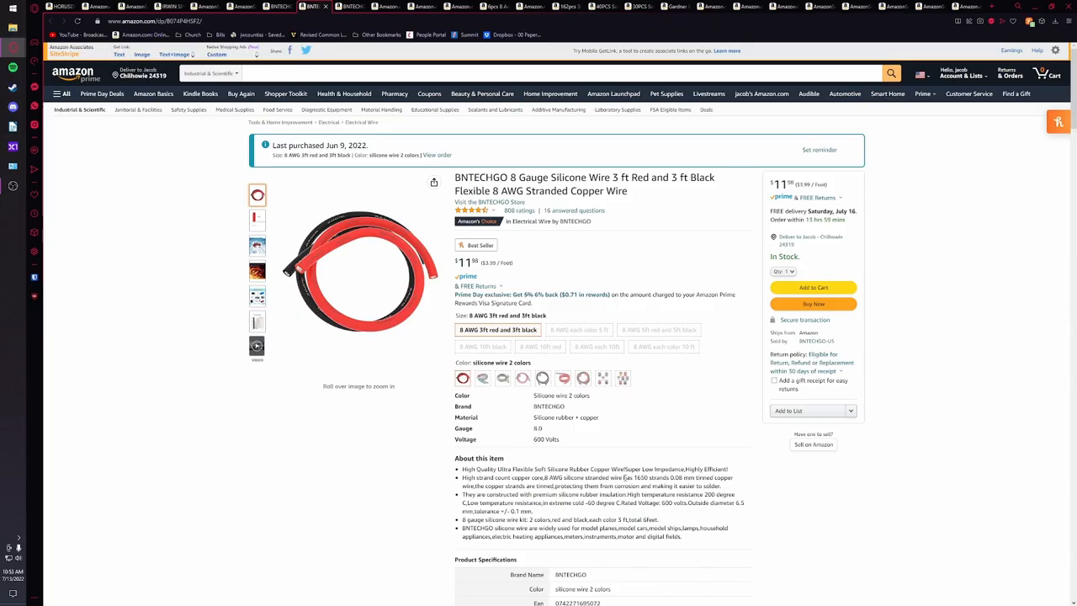
{"action": "left_click", "coordinate": [711, 7]}
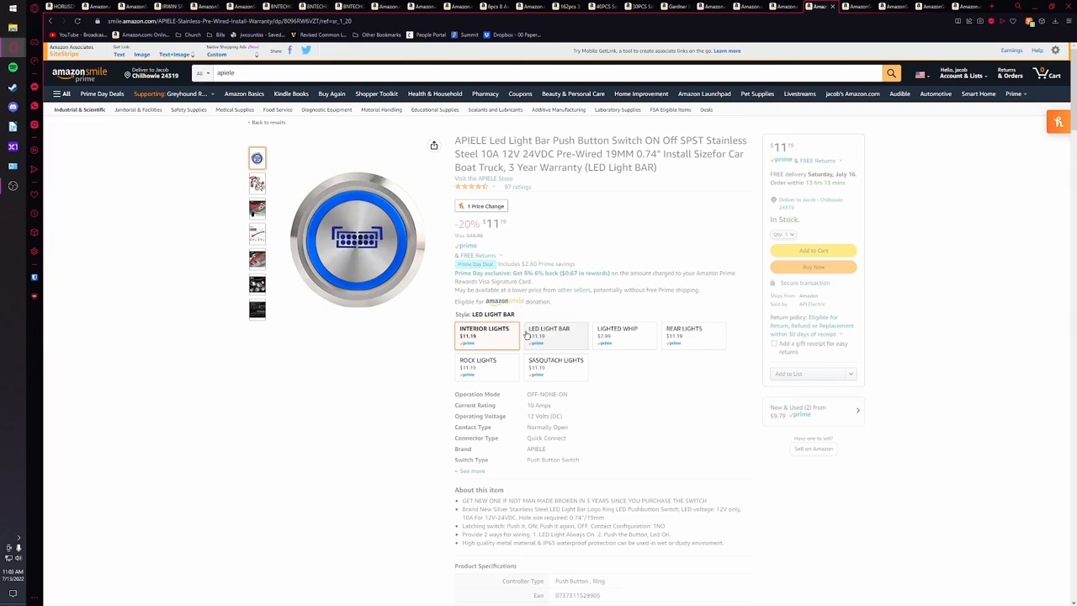
- Preview the Lighted Whip and Sasquatch Lights switch styles, settling on Rear Lights at $11.19
{"action": "left_click", "coordinate": [616, 323]}
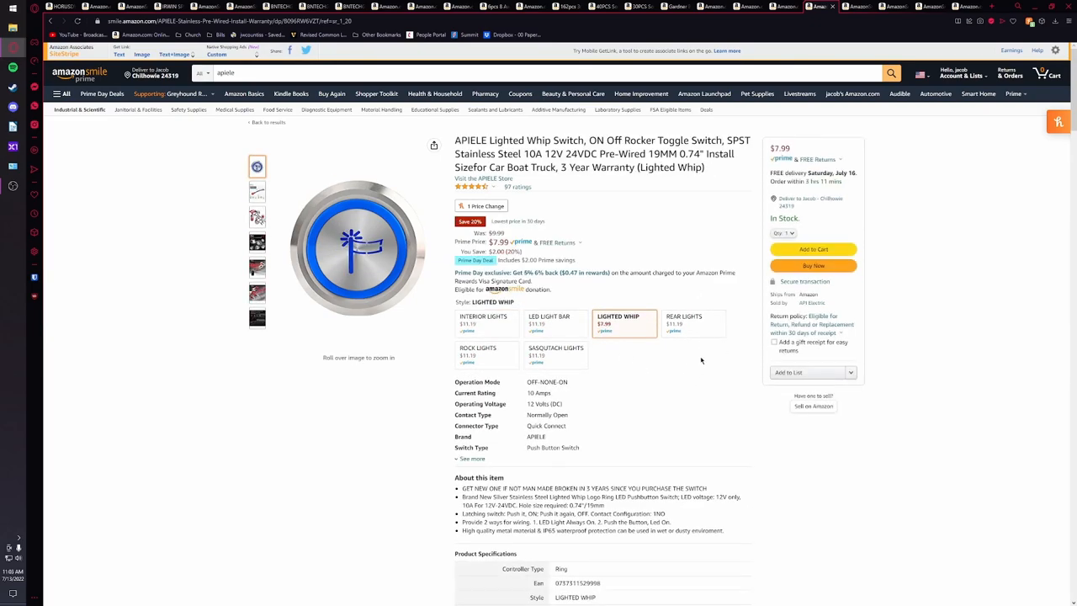
{"action": "left_click", "coordinate": [693, 322]}
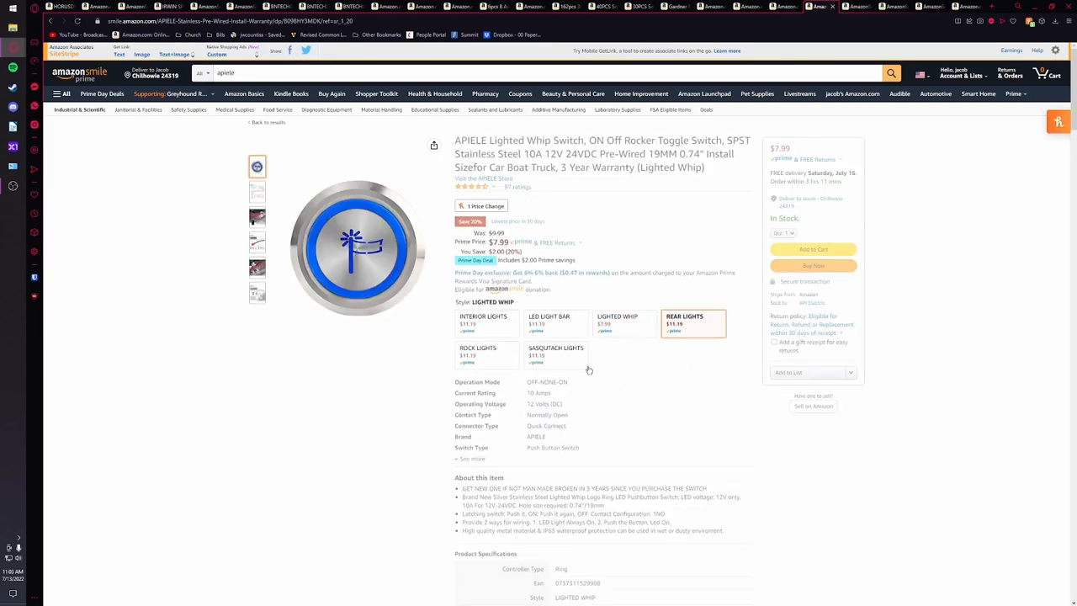
{"action": "left_click", "coordinate": [555, 368]}
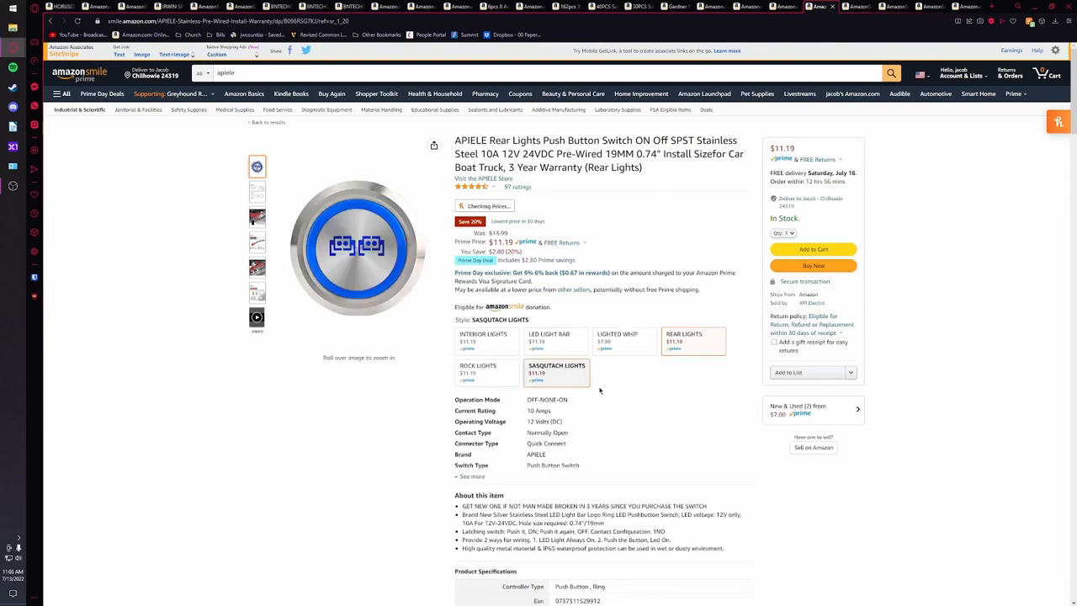
{"action": "left_click", "coordinate": [556, 369]}
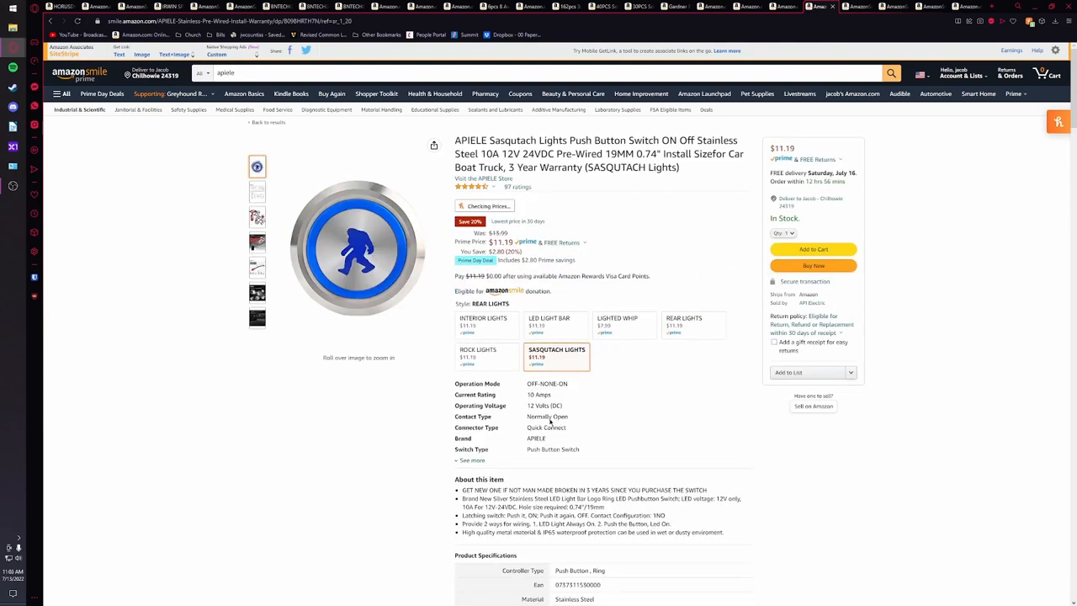
{"action": "left_click", "coordinate": [683, 340]}
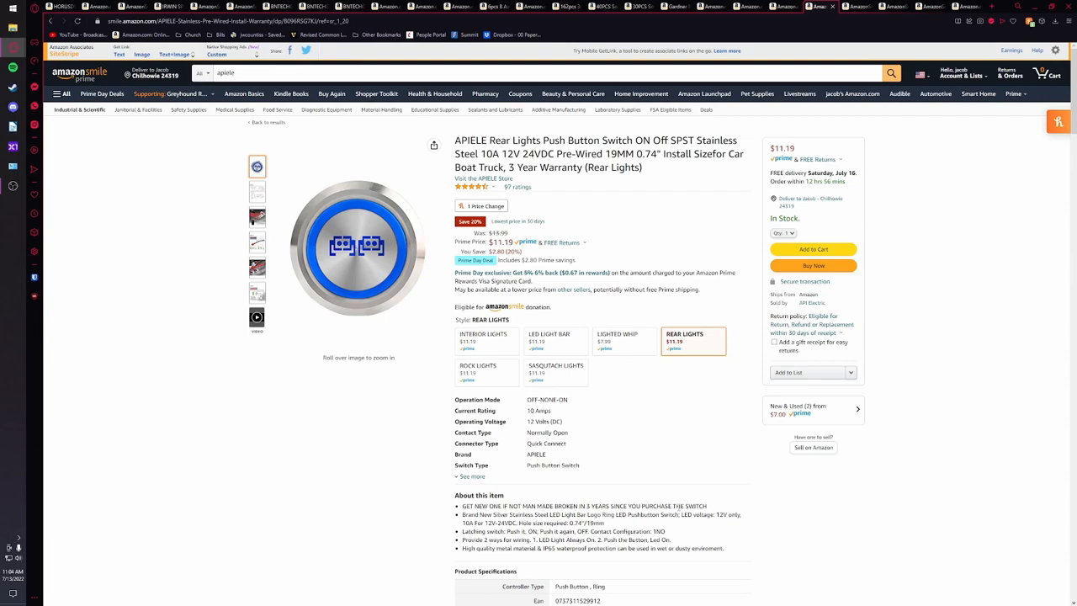